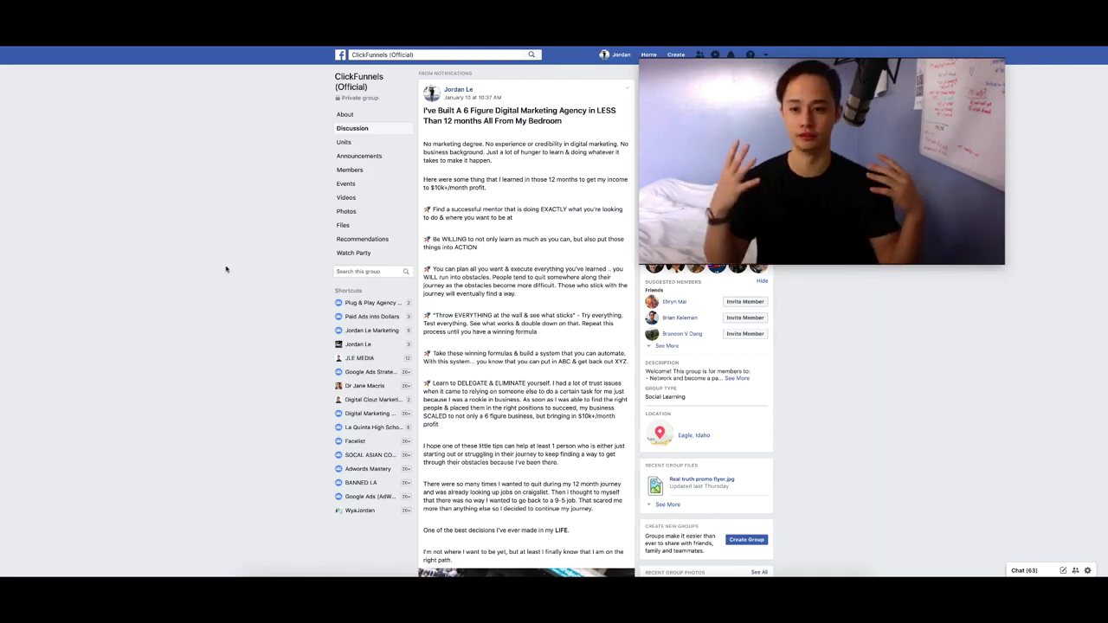
scroll("down", 3)
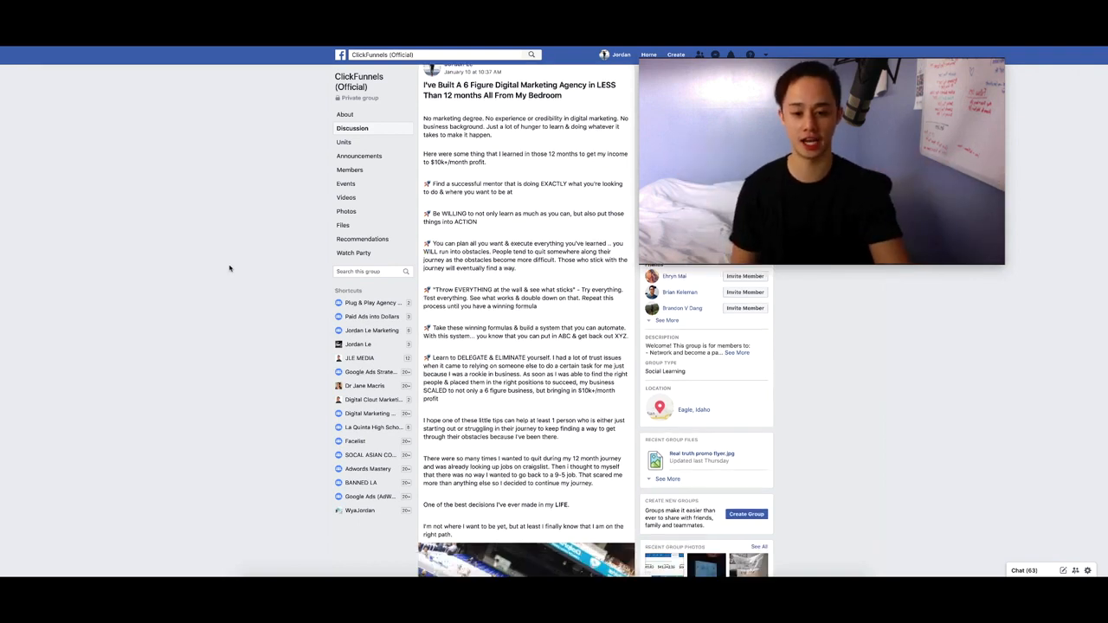
scroll("down", 3)
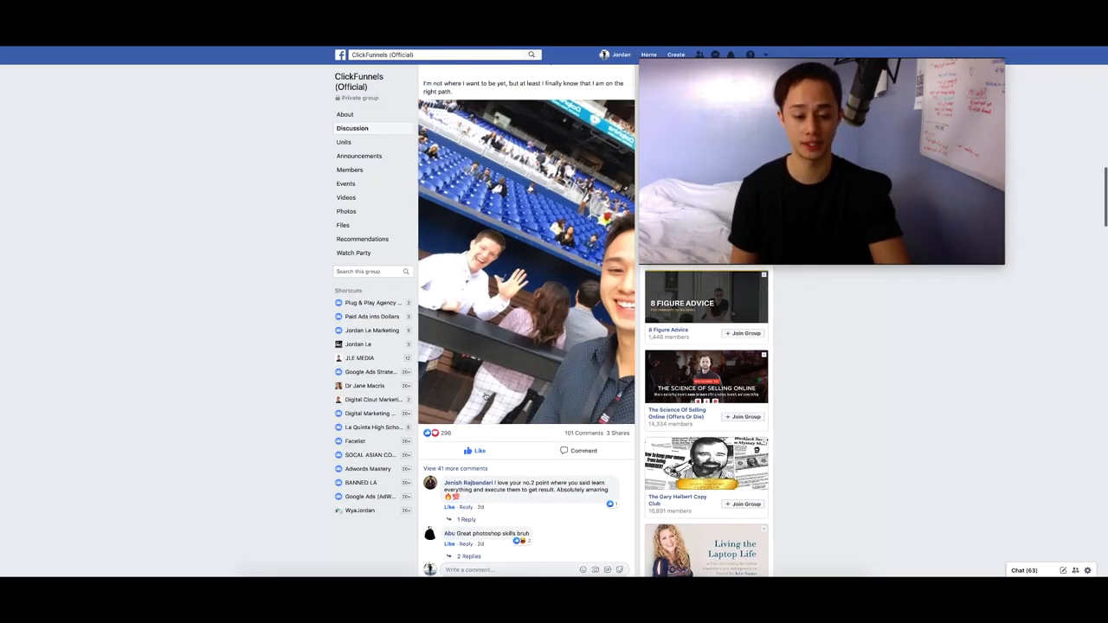
scroll("up", 3)
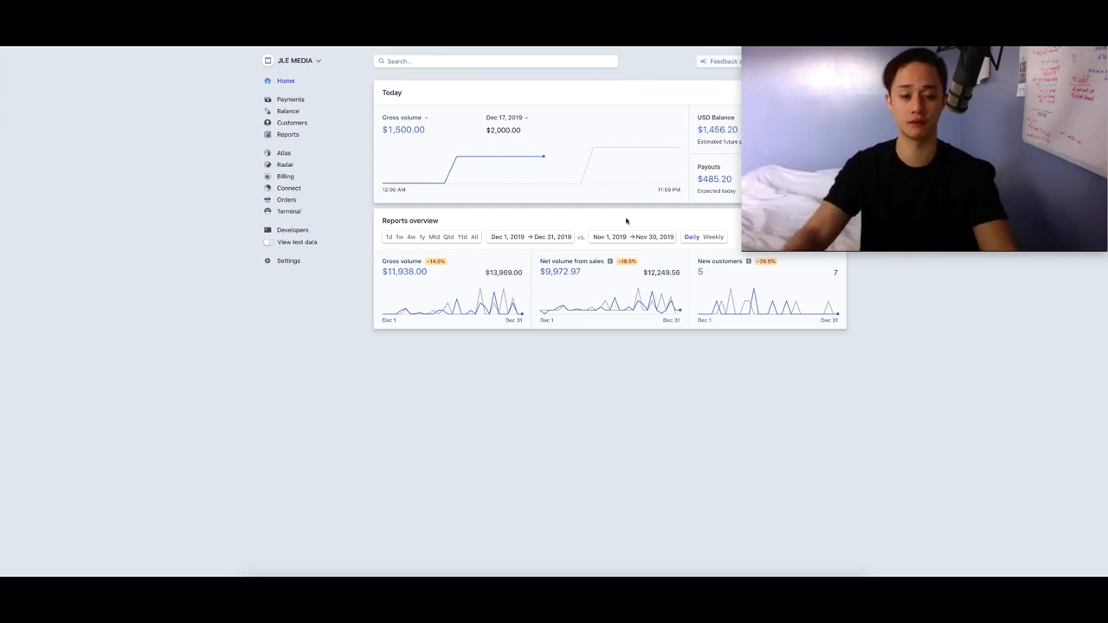
mouse_move(537, 256)
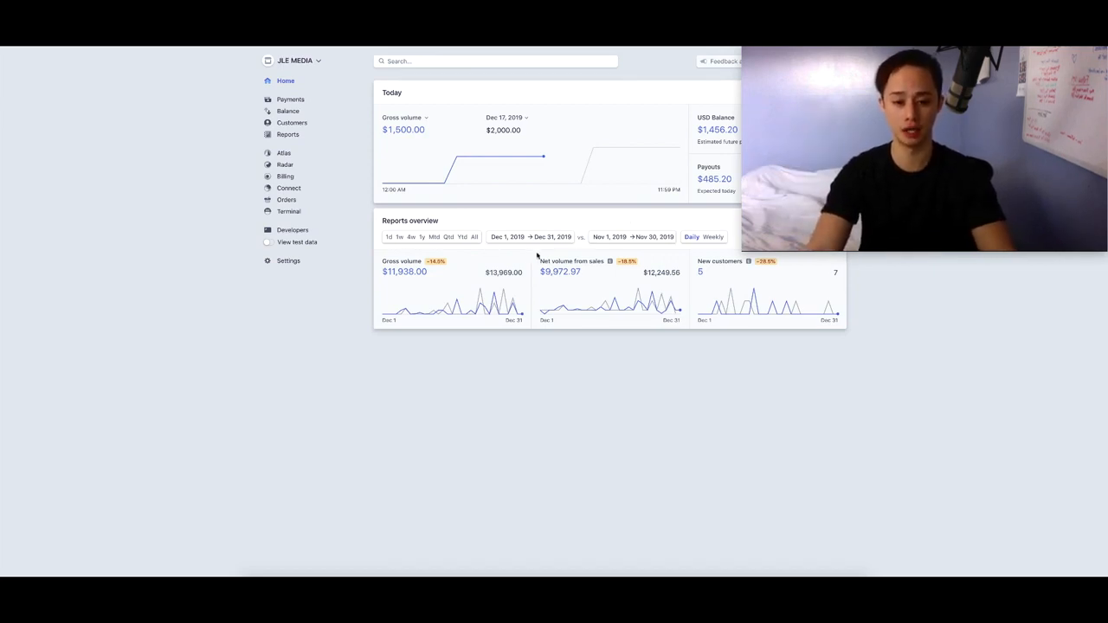
mouse_move(509, 249)
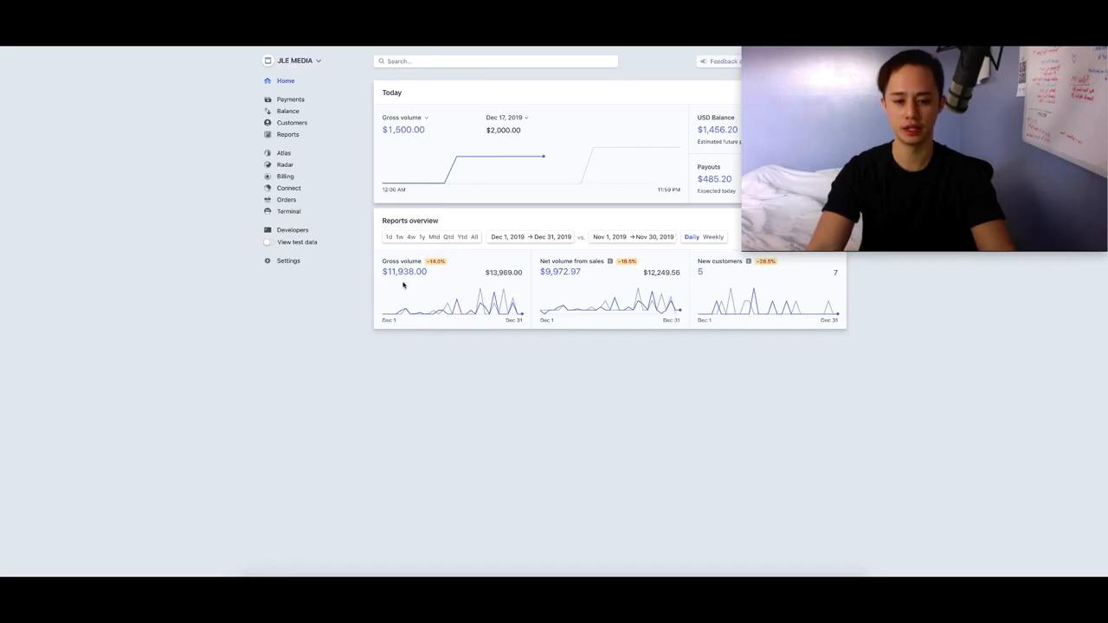
mouse_move(513, 263)
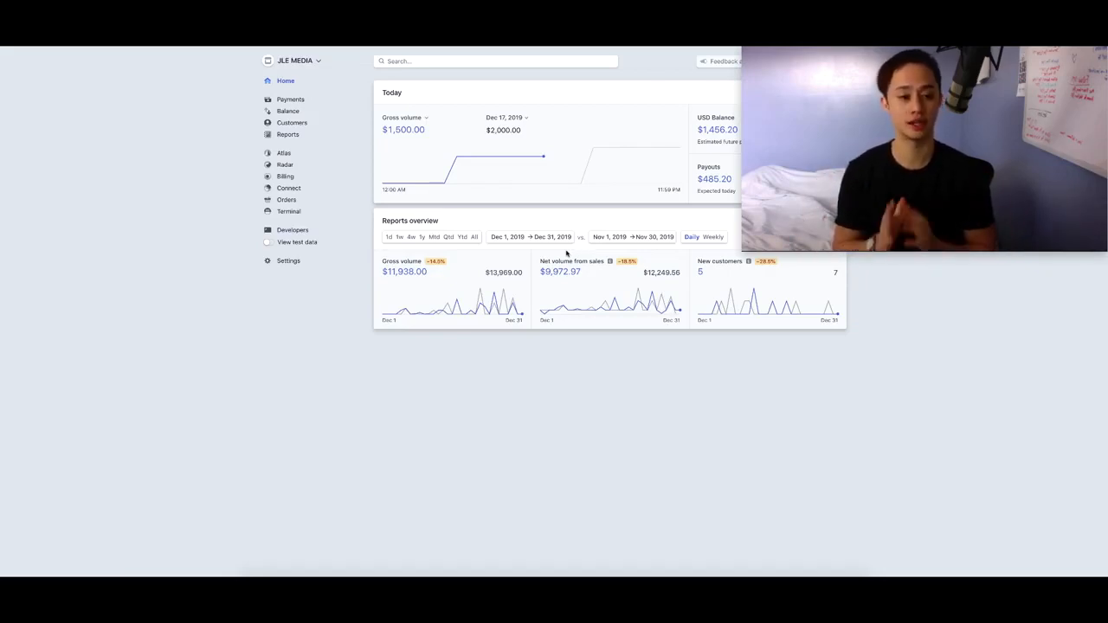
mouse_move(596, 294)
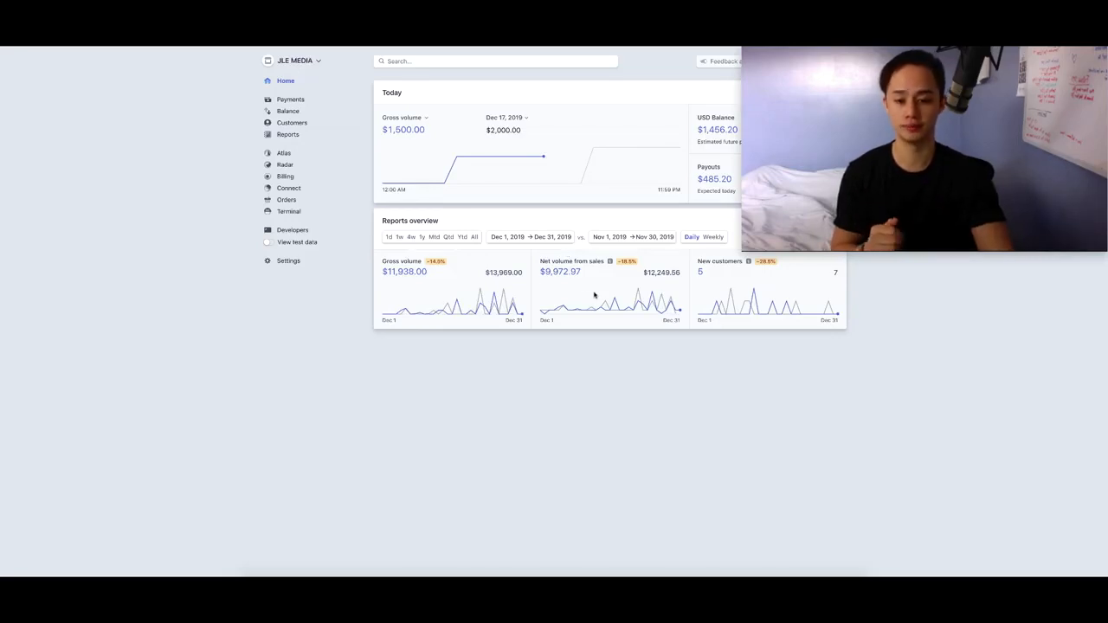
mouse_move(509, 453)
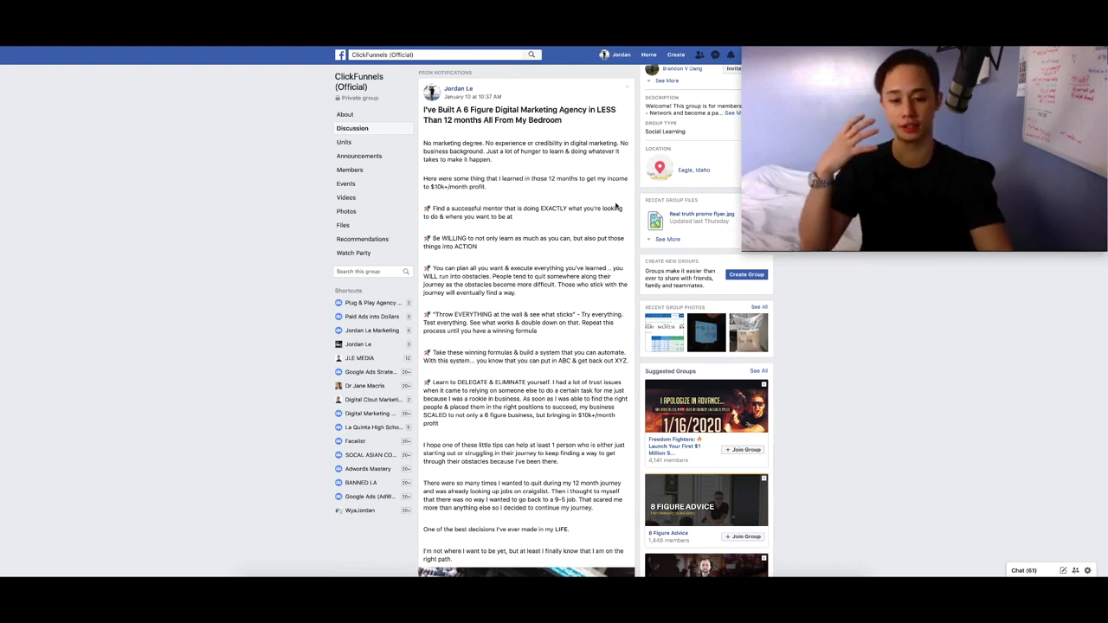
mouse_move(567, 218)
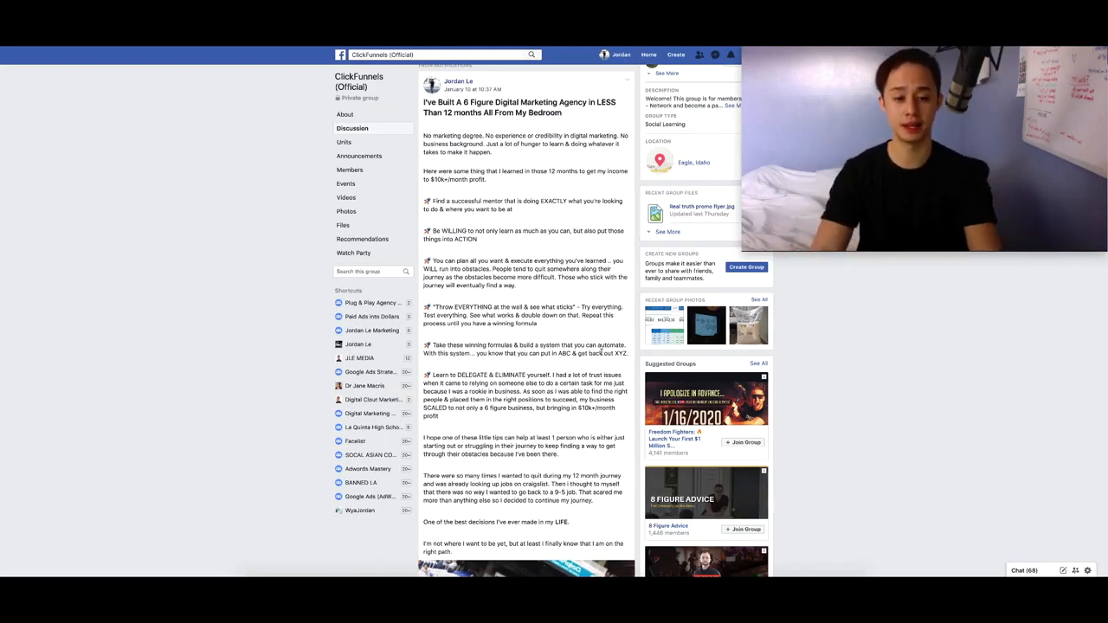
scroll("down", 3)
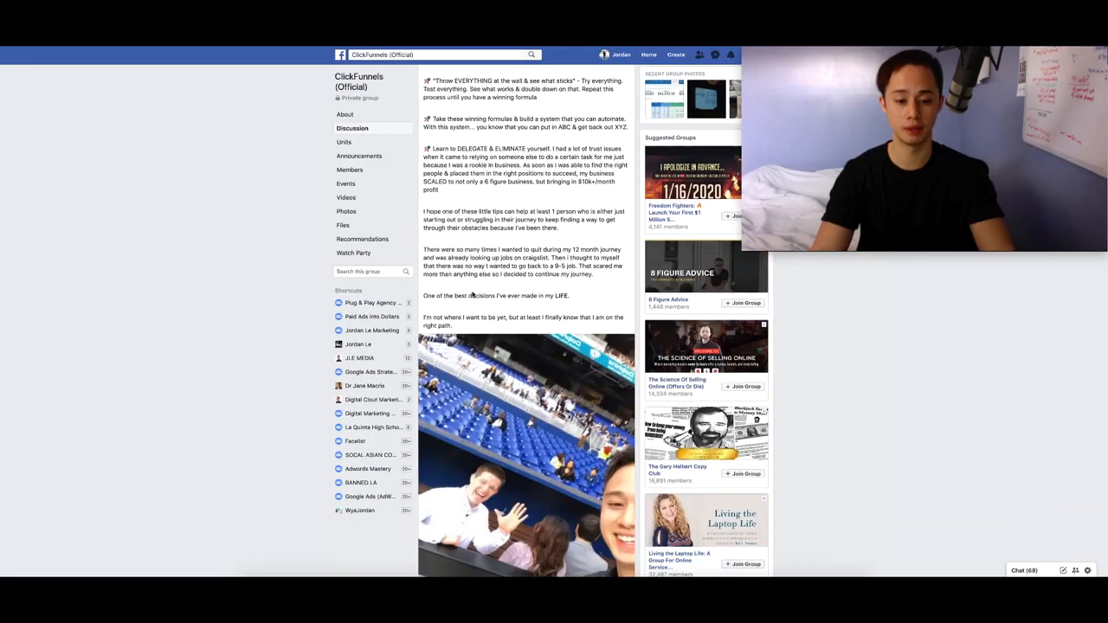
scroll("down", 3)
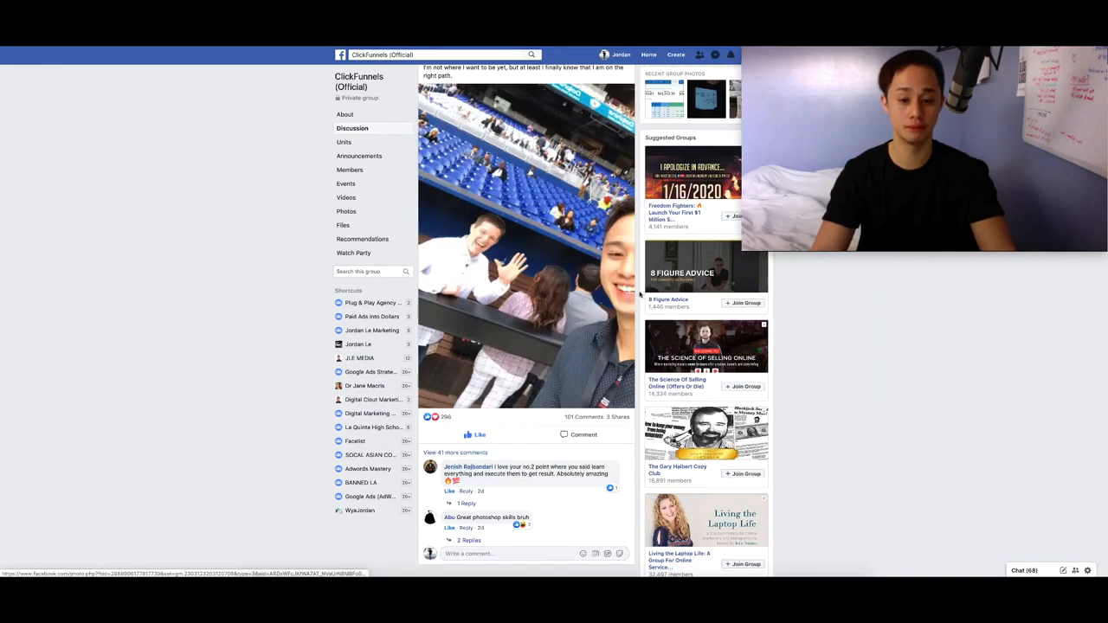
scroll("up", 3)
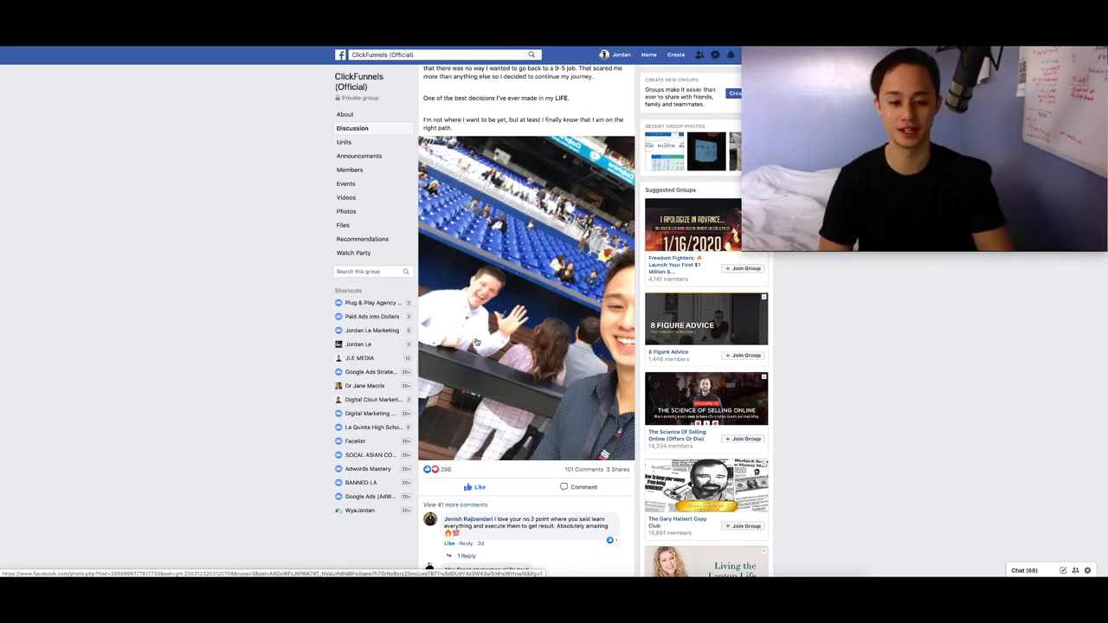
scroll("down", 3)
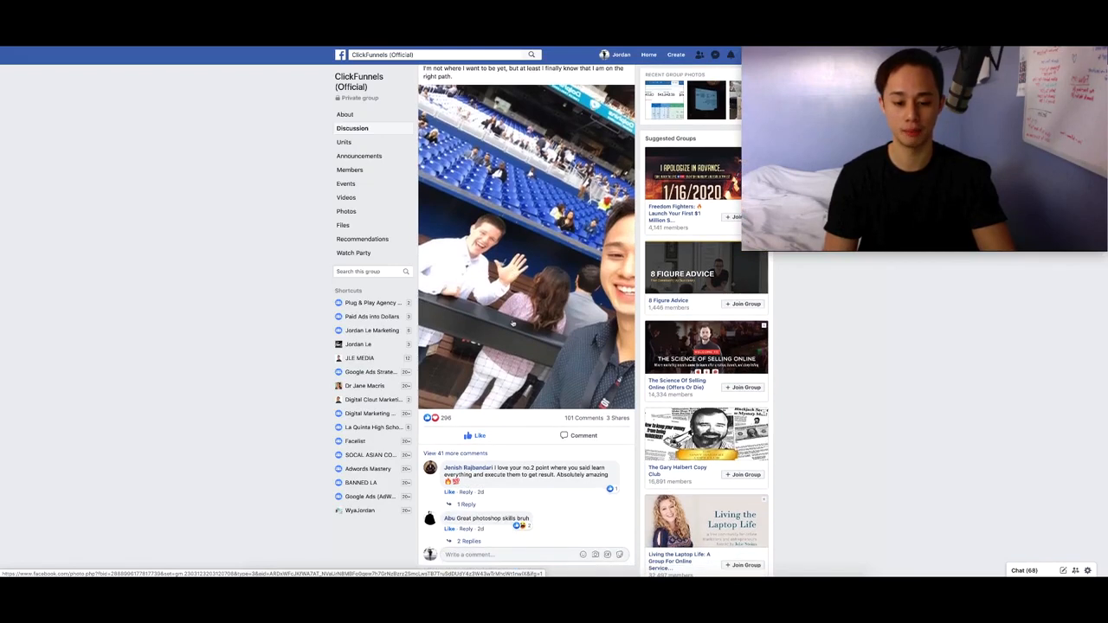
scroll("up", 3)
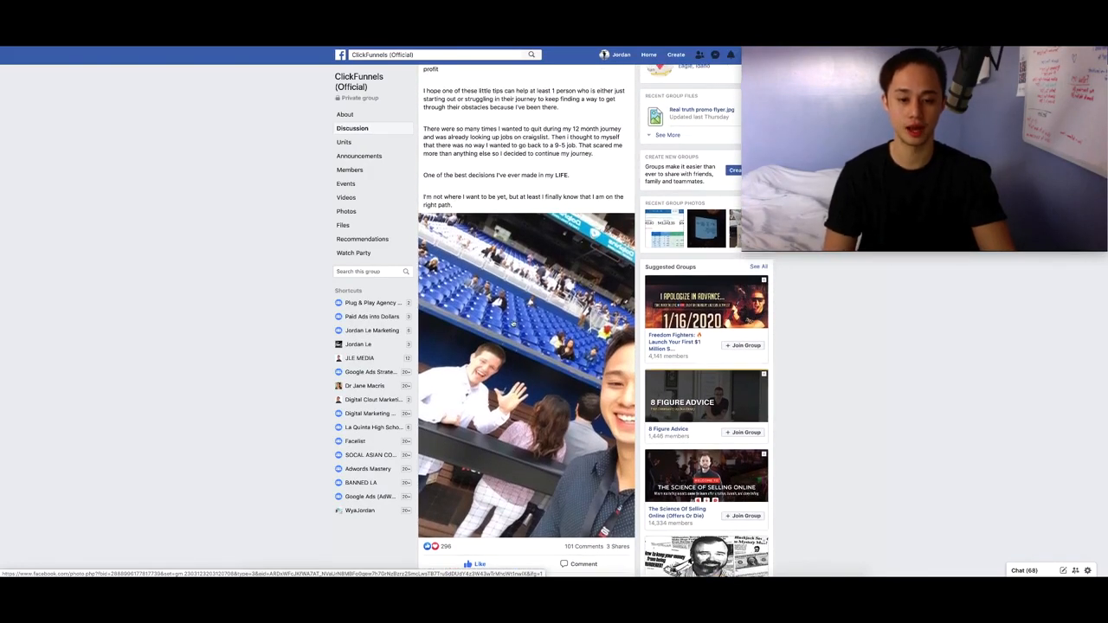
scroll("up", 3)
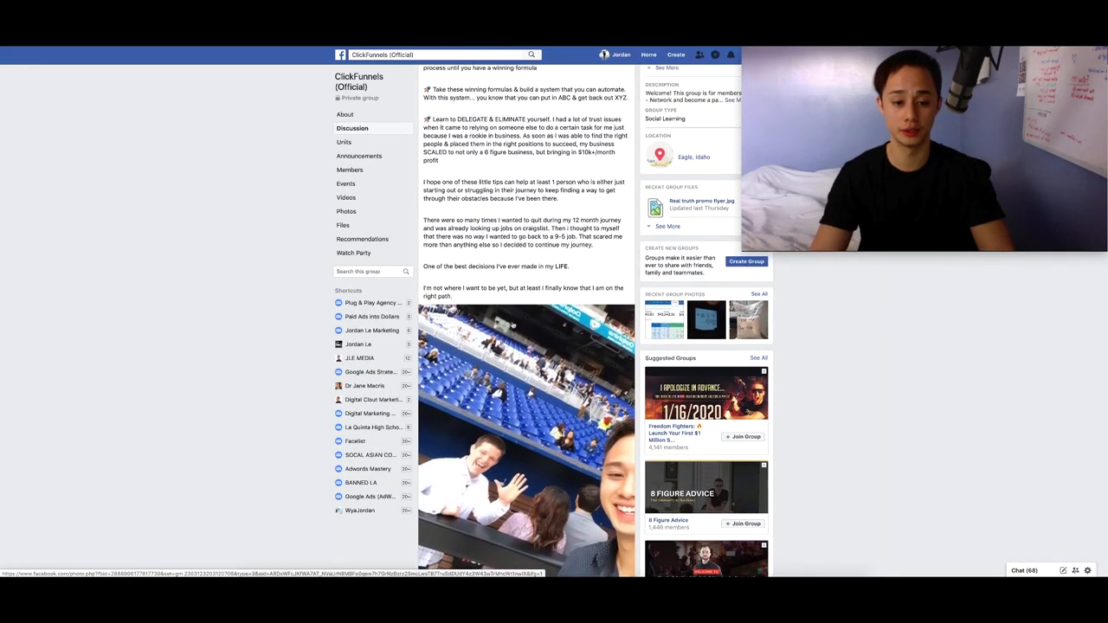
scroll("up", 3)
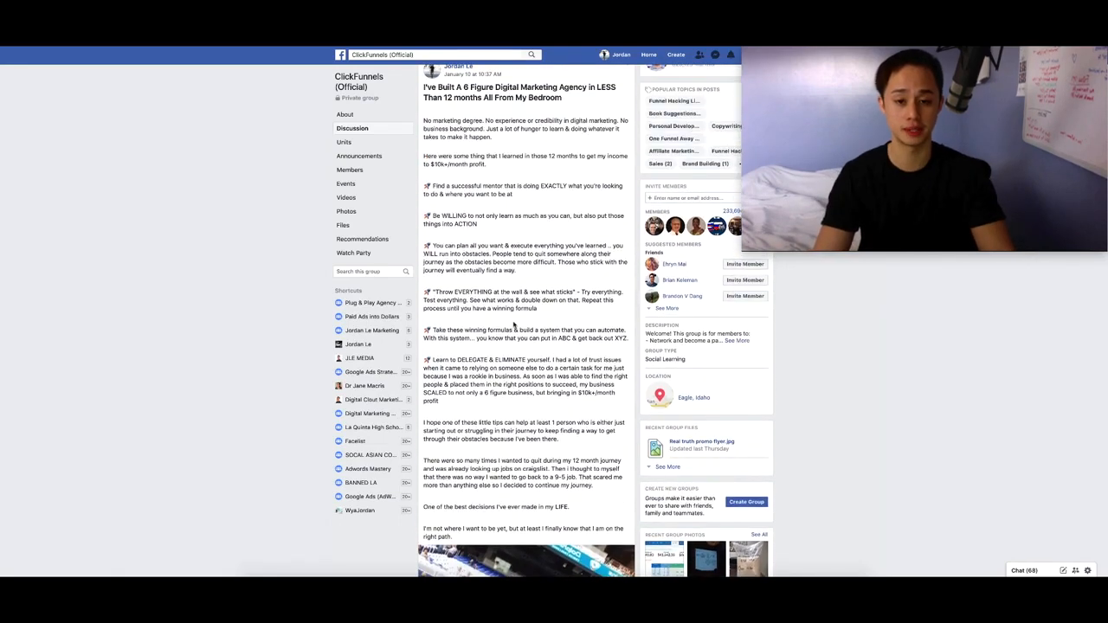
scroll("up", 3)
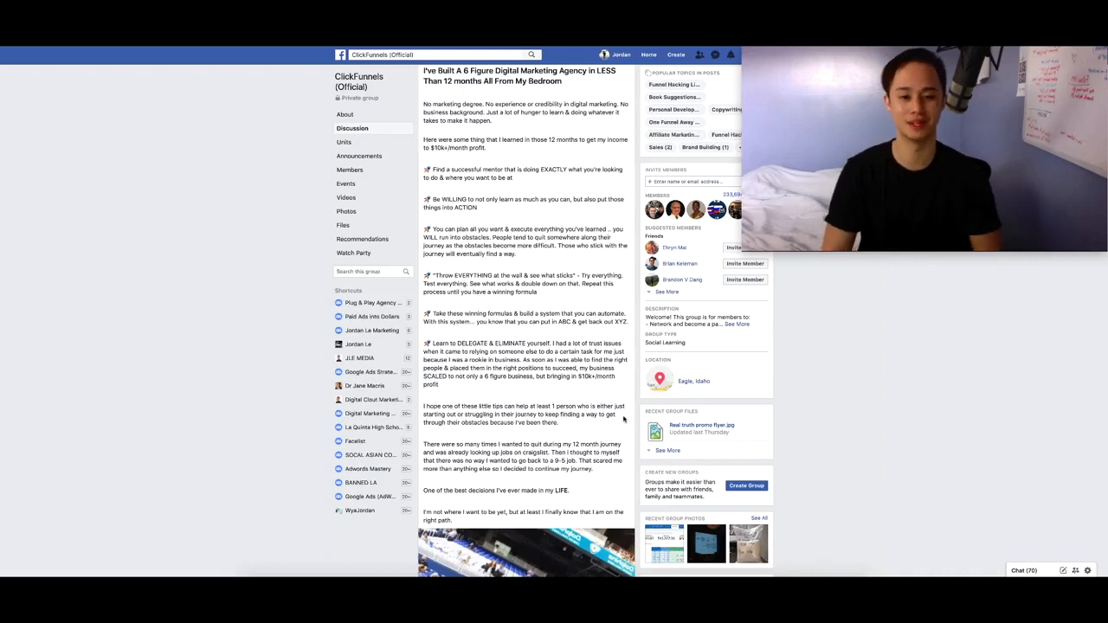
mouse_move(810, 405)
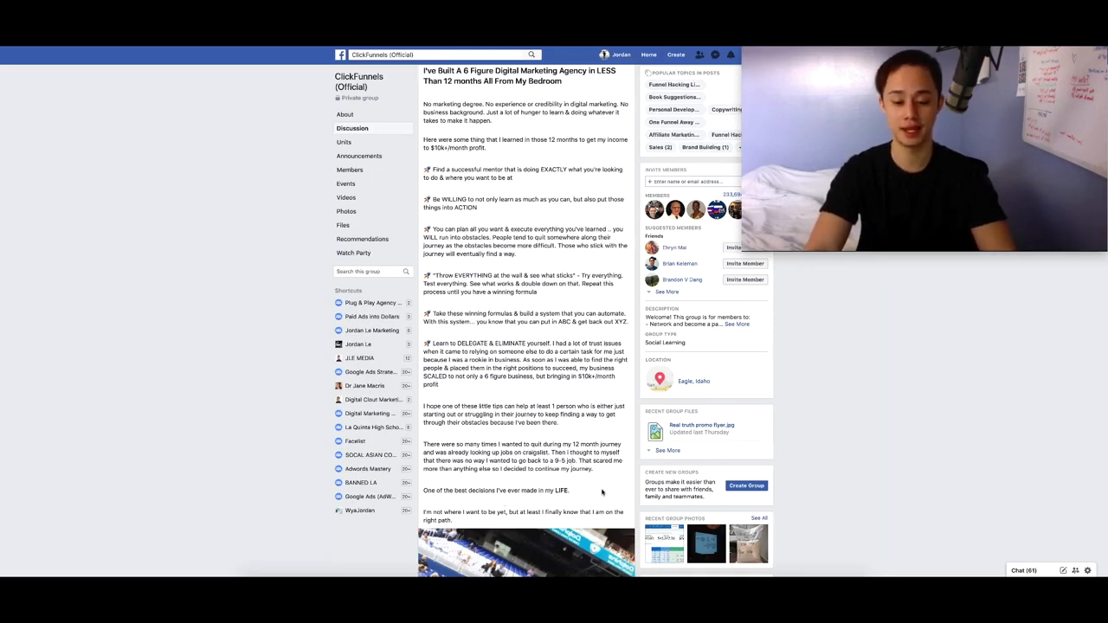
mouse_move(509, 523)
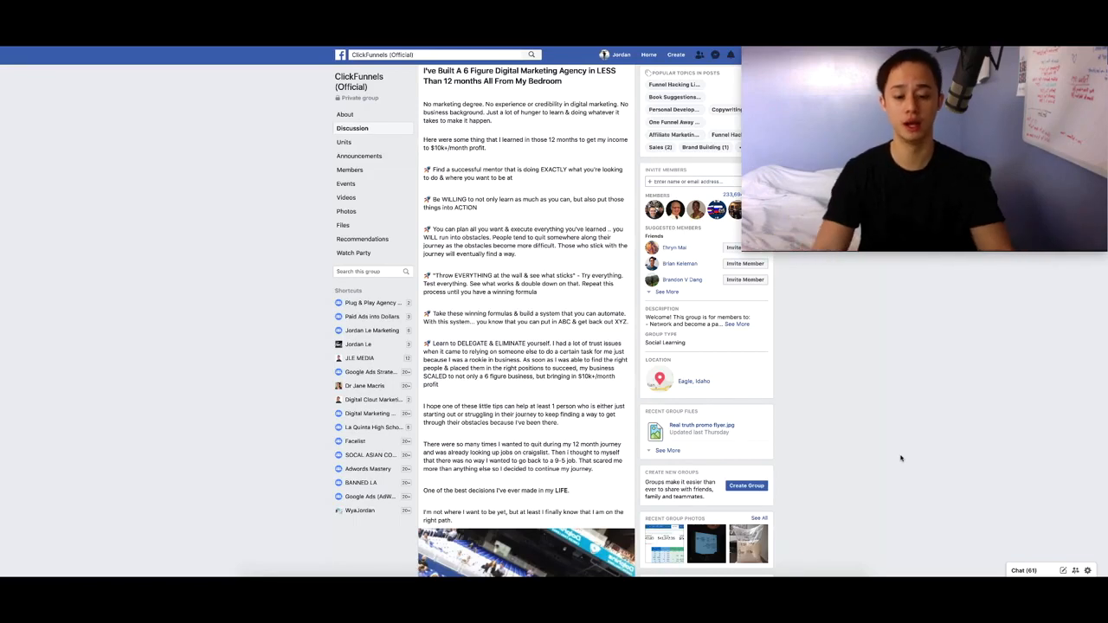
mouse_move(883, 483)
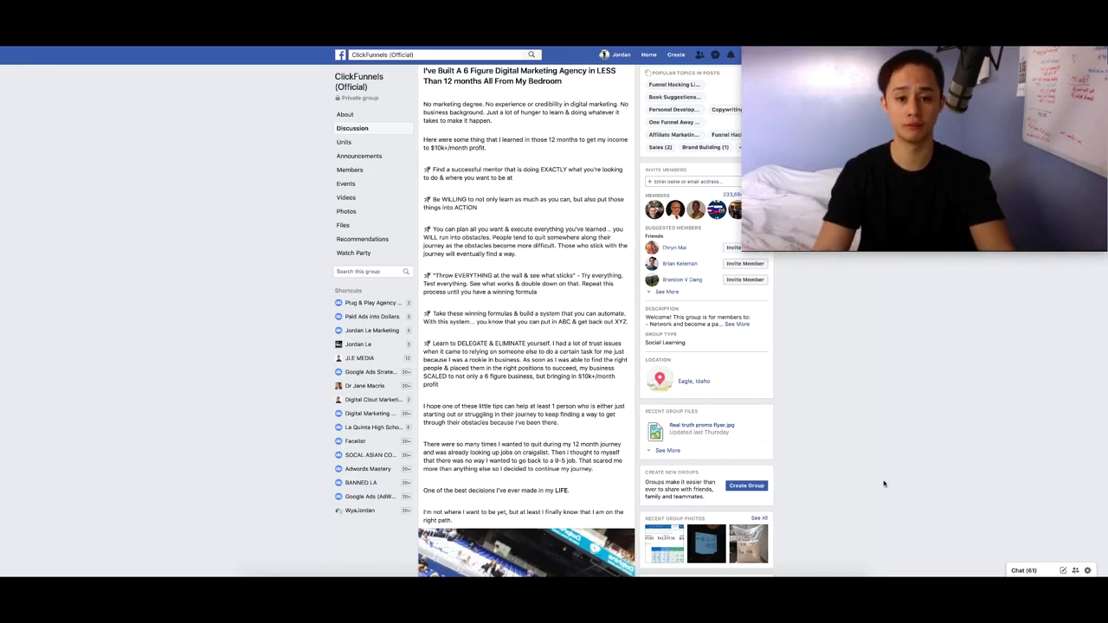